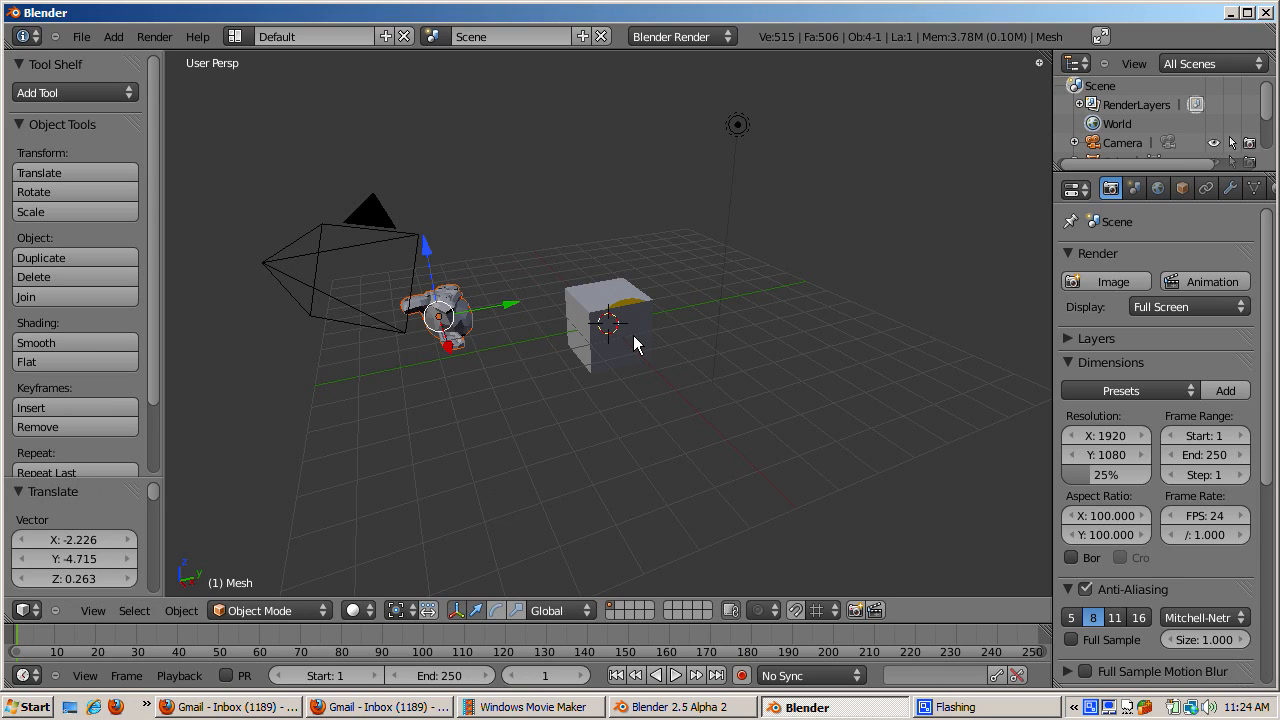
- Select the cube and turn off its transform manipulator in the header
left_click(610, 330)
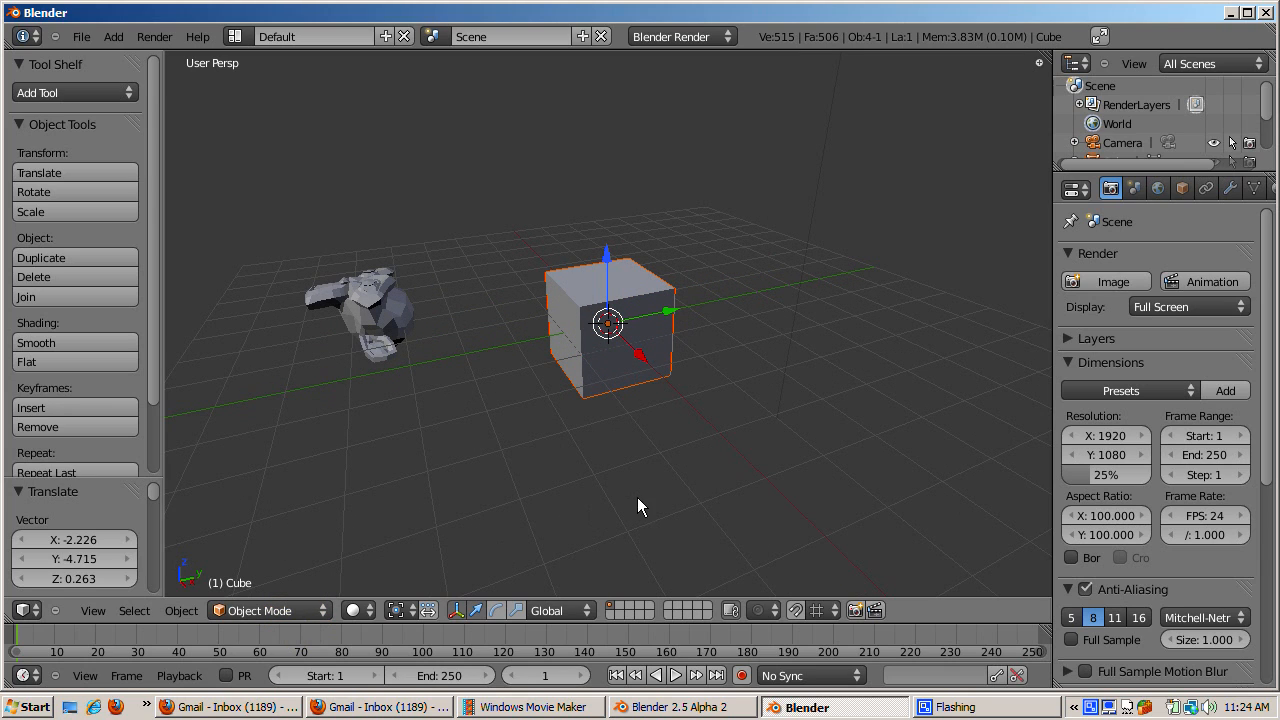
left_click(456, 610)
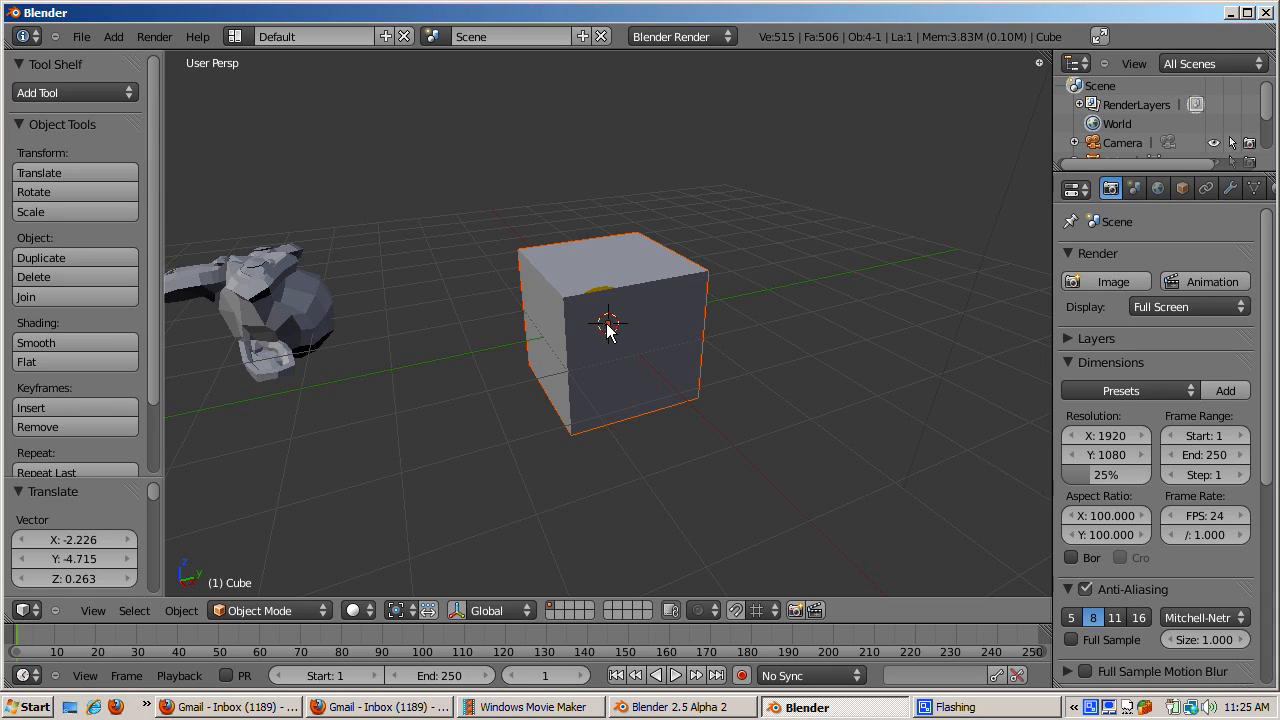
mouse_move(645, 378)
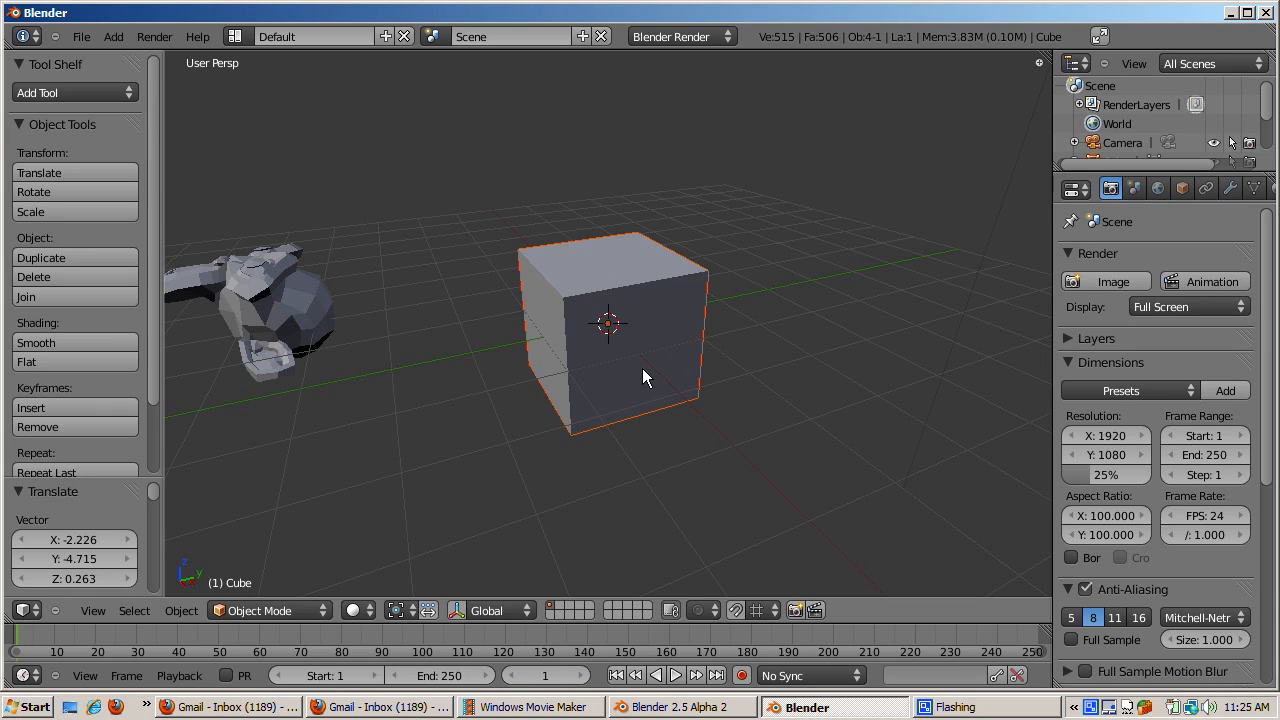
mouse_move(617, 340)
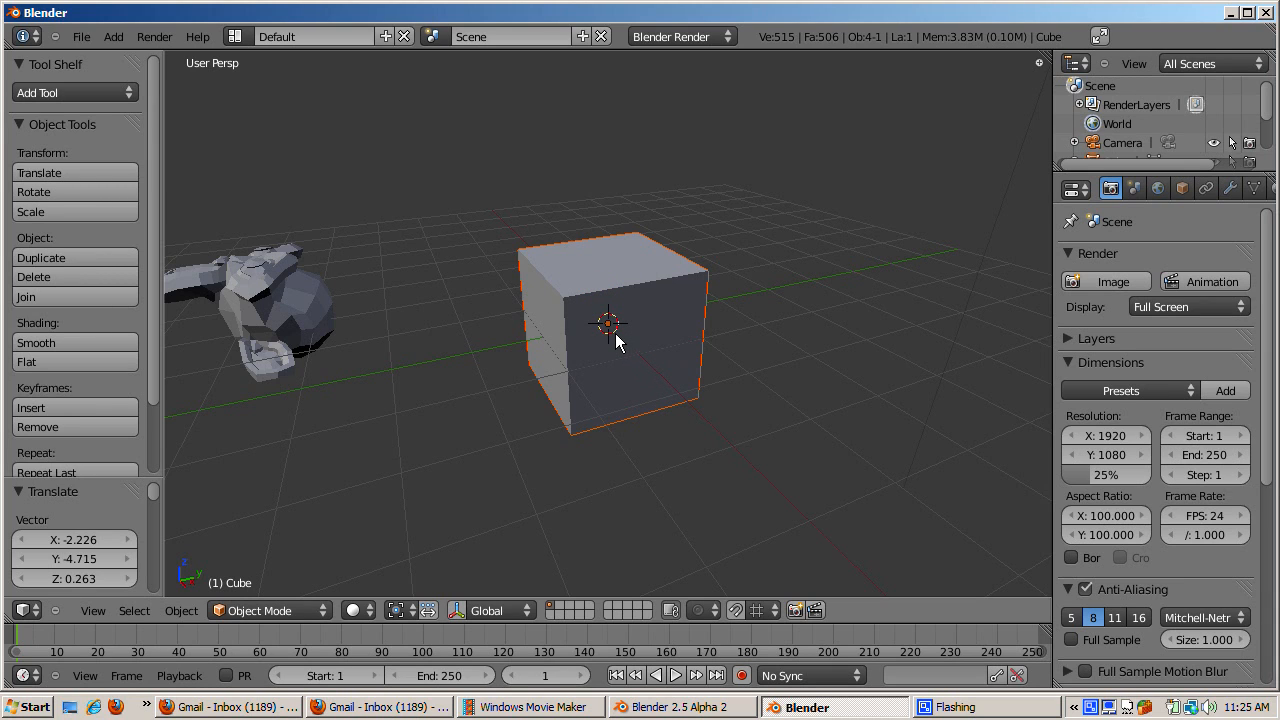
mouse_move(977, 318)
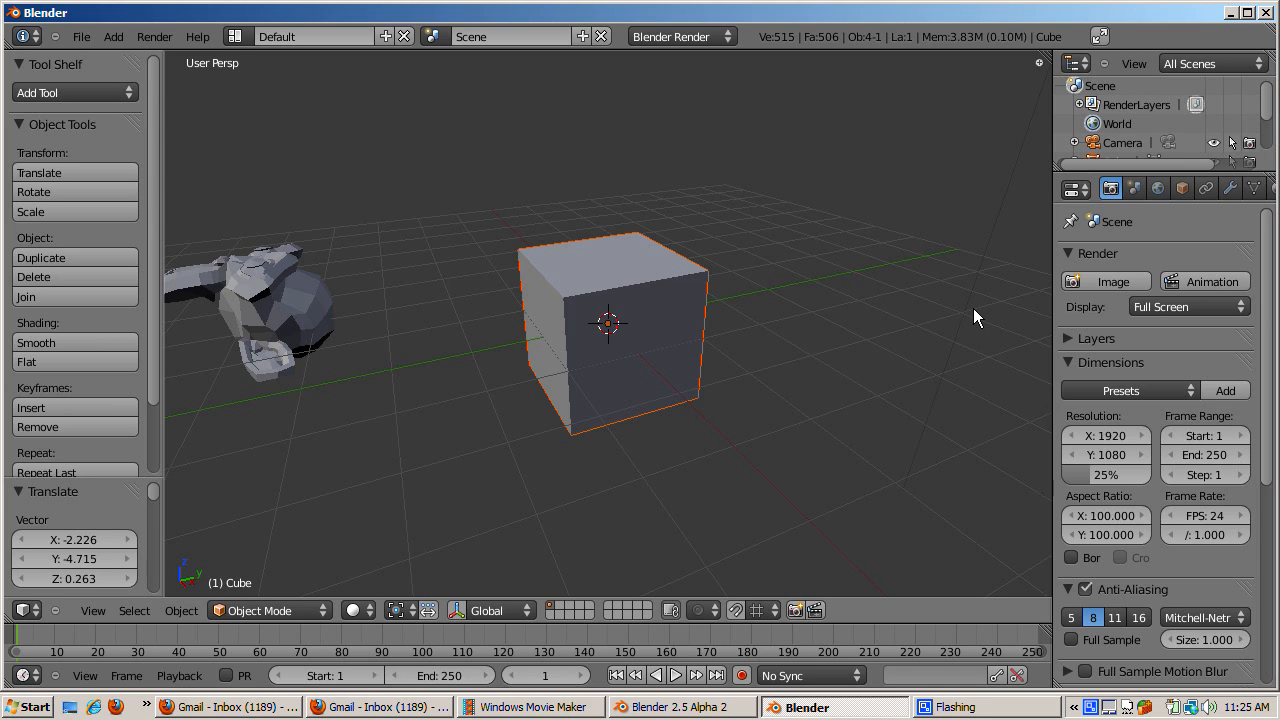
- Show the Properties sidebar's Display panel and set the viewport to Wireframe
key("N")
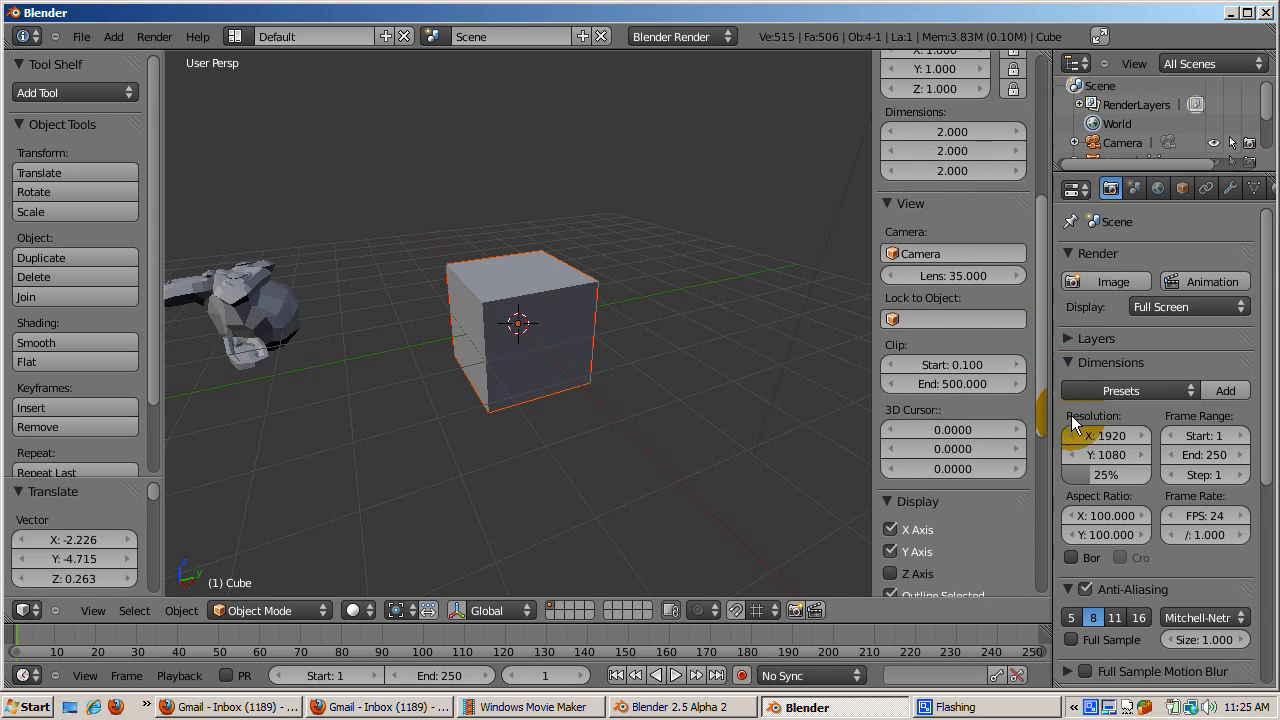
scroll("down", 3)
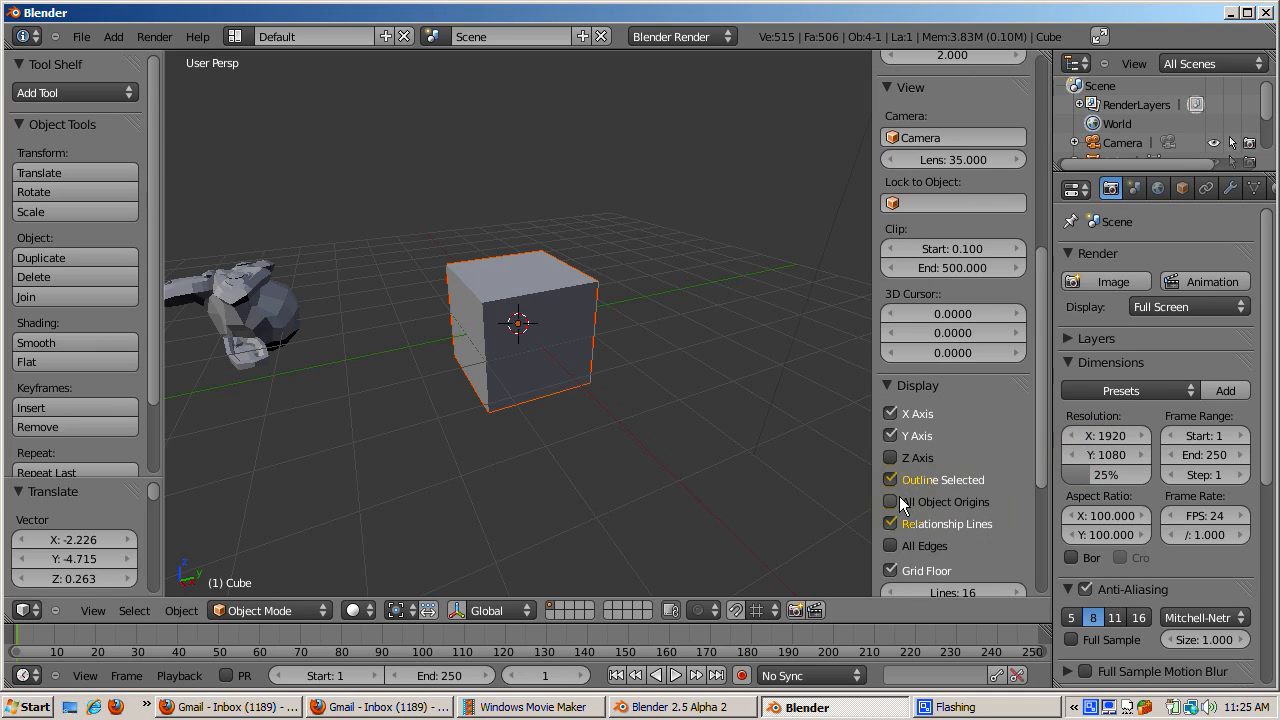
left_click(890, 501)
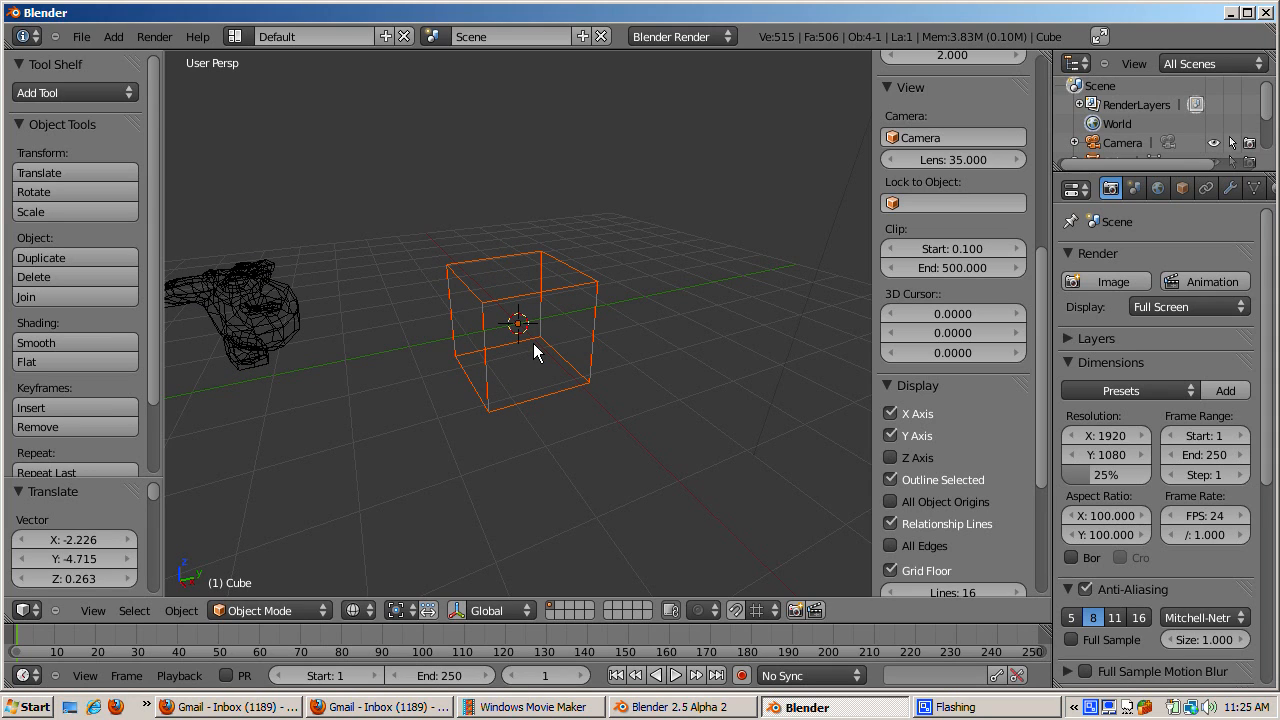
mouse_move(518, 433)
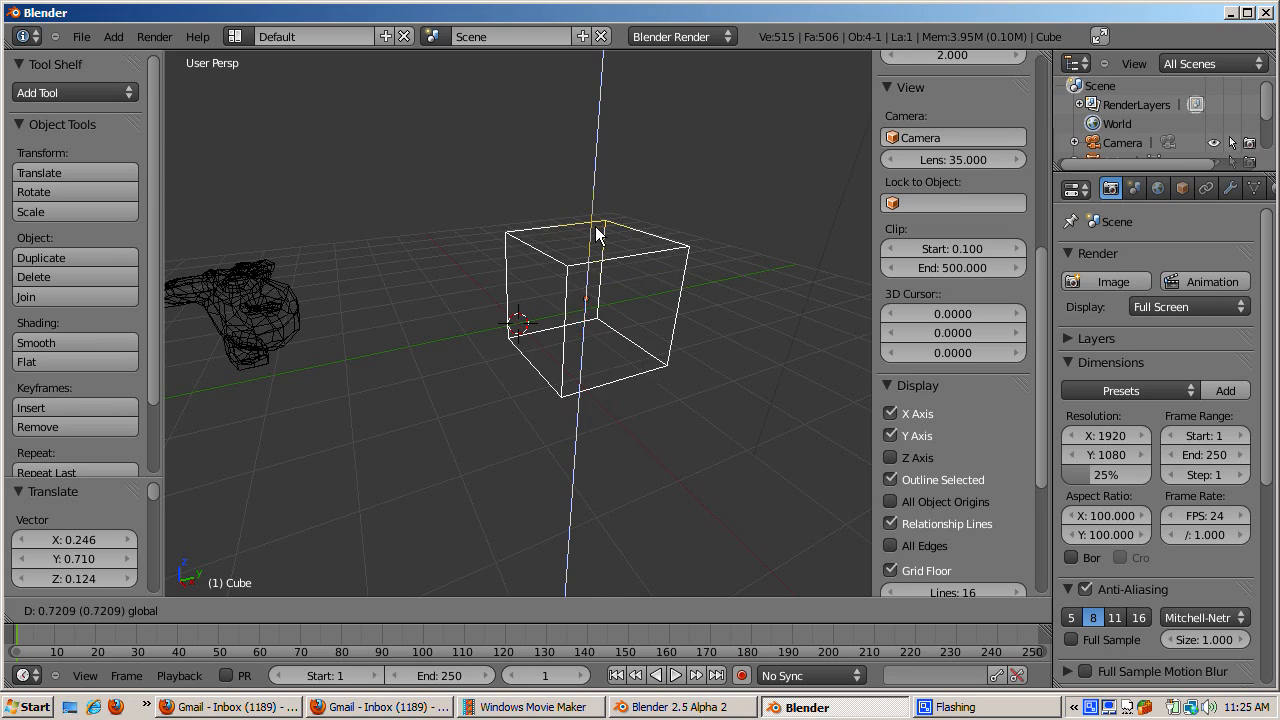
- Place the grabbed cube at a new position away from the scene centre
left_click(585, 370)
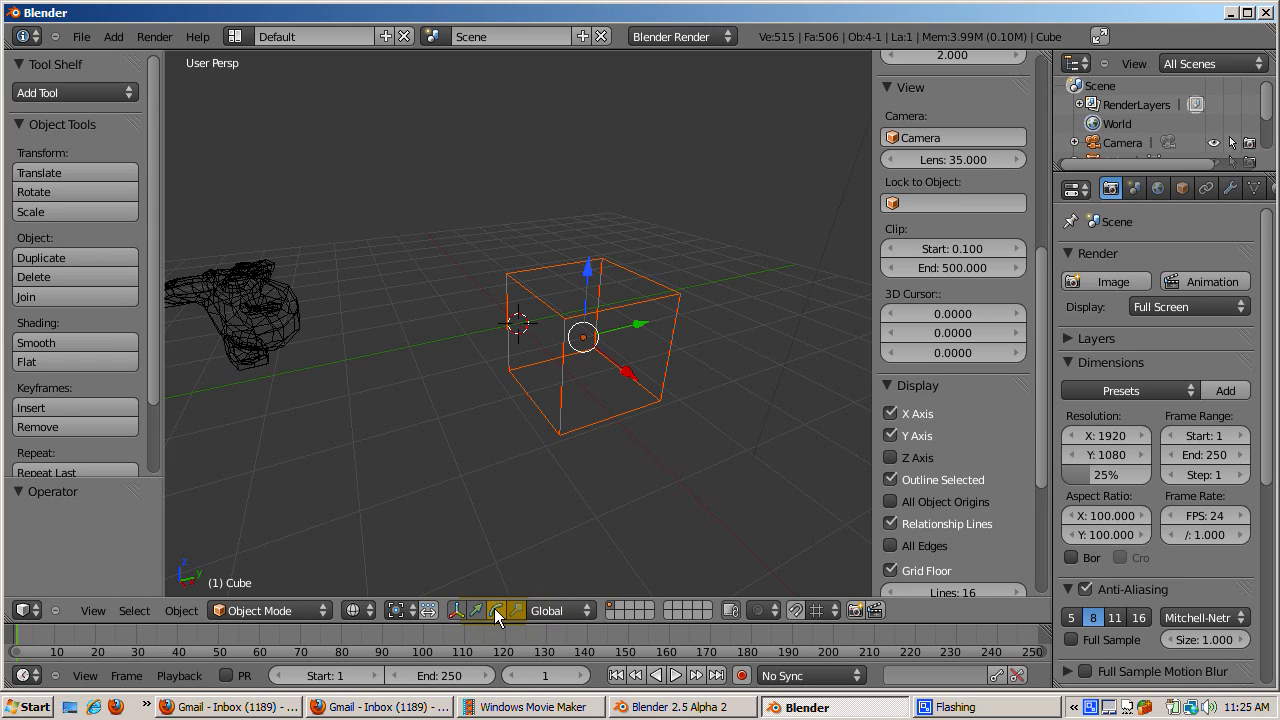
- Rotate the cube with the rotation gizmo, then restore the translate gizmo
left_click(496, 611)
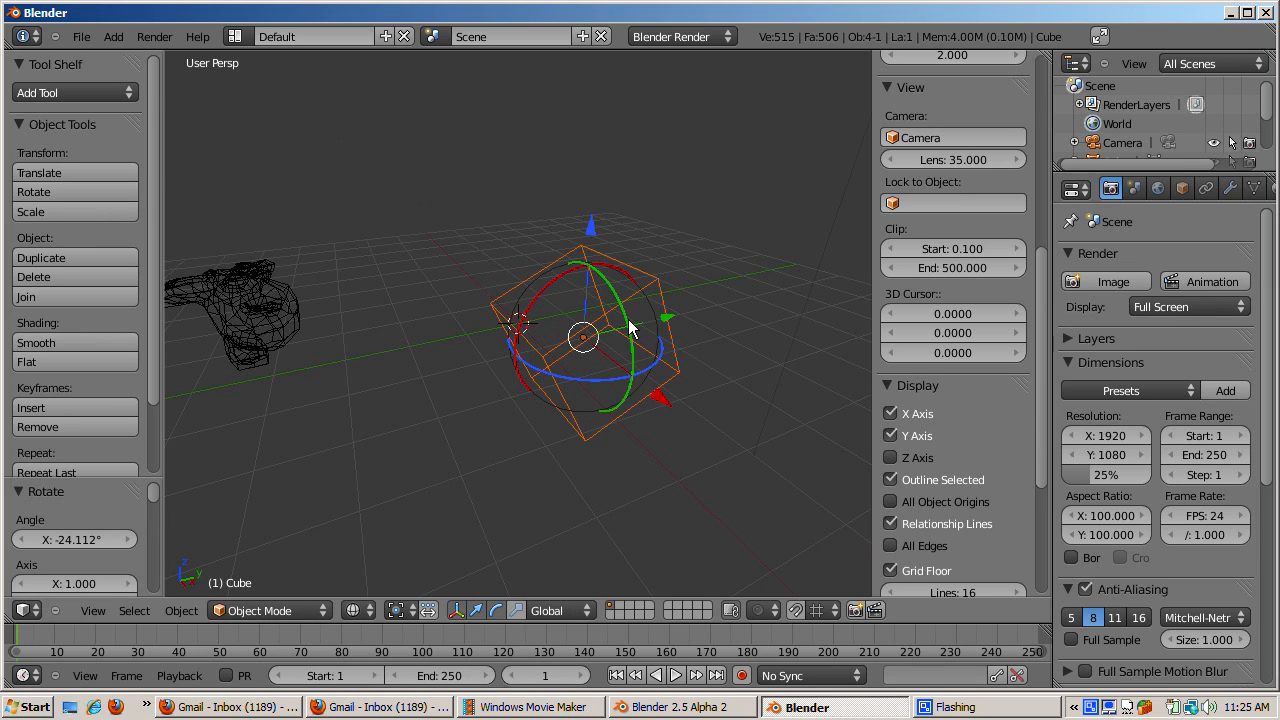
left_click_drag(630, 328, 635, 372)
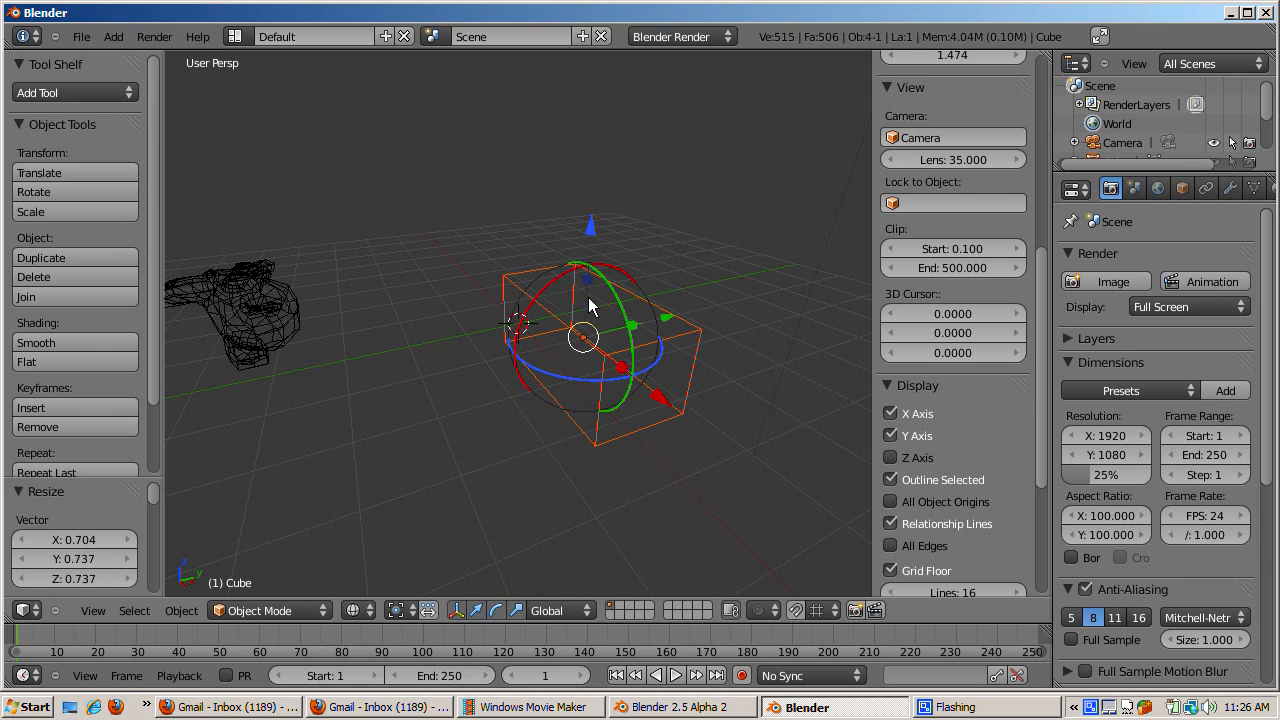
mouse_move(457, 610)
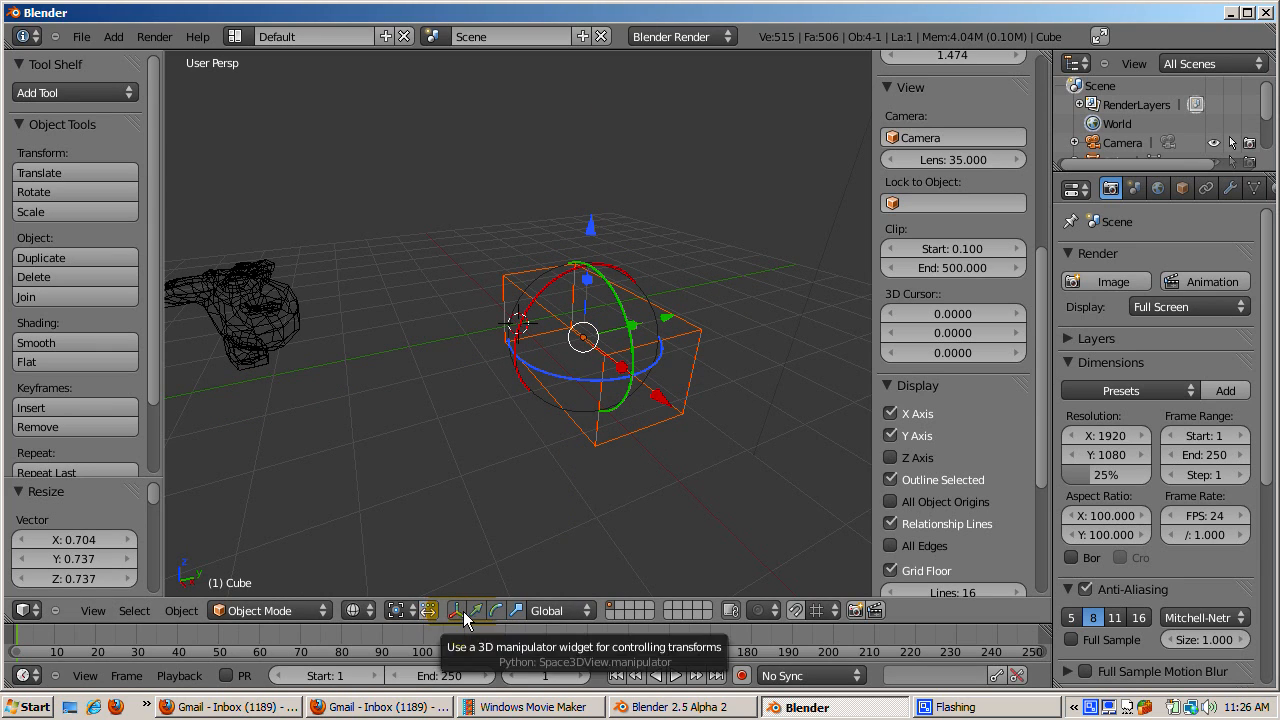
left_click(454, 610)
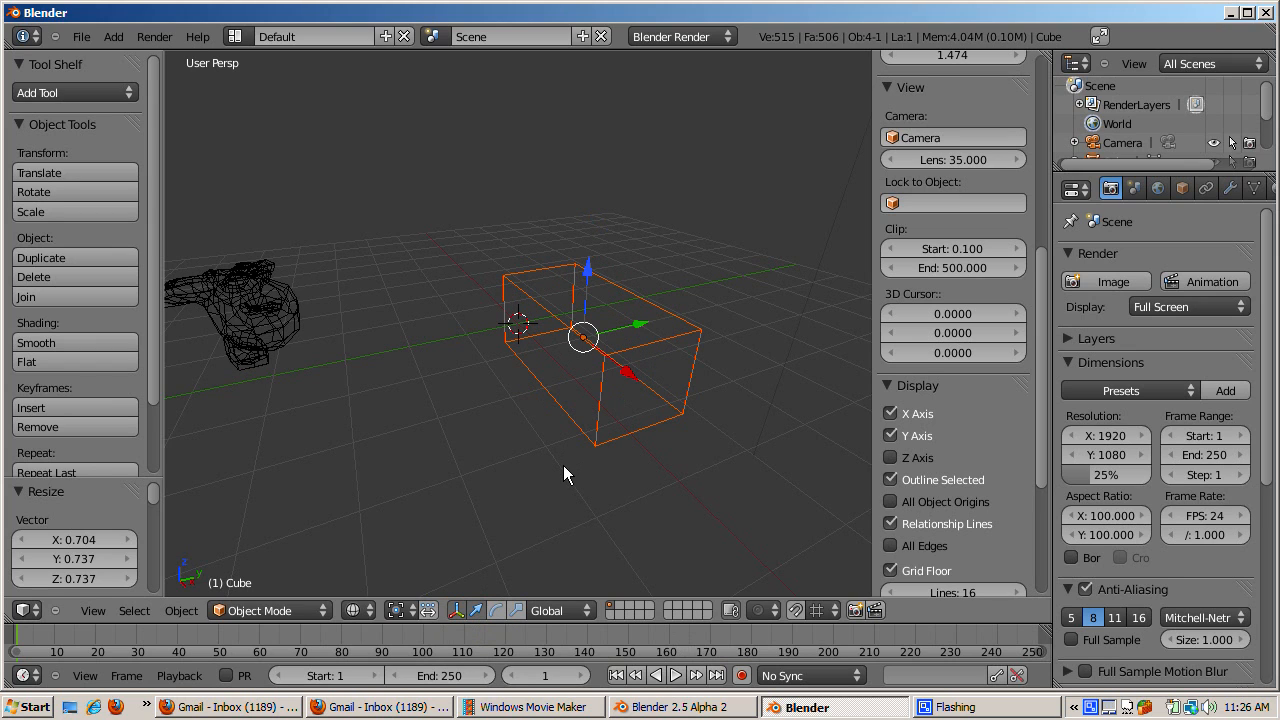
- Edit the cube's mesh so it sits offset from its origin, then return to Object Mode
key("Tab")
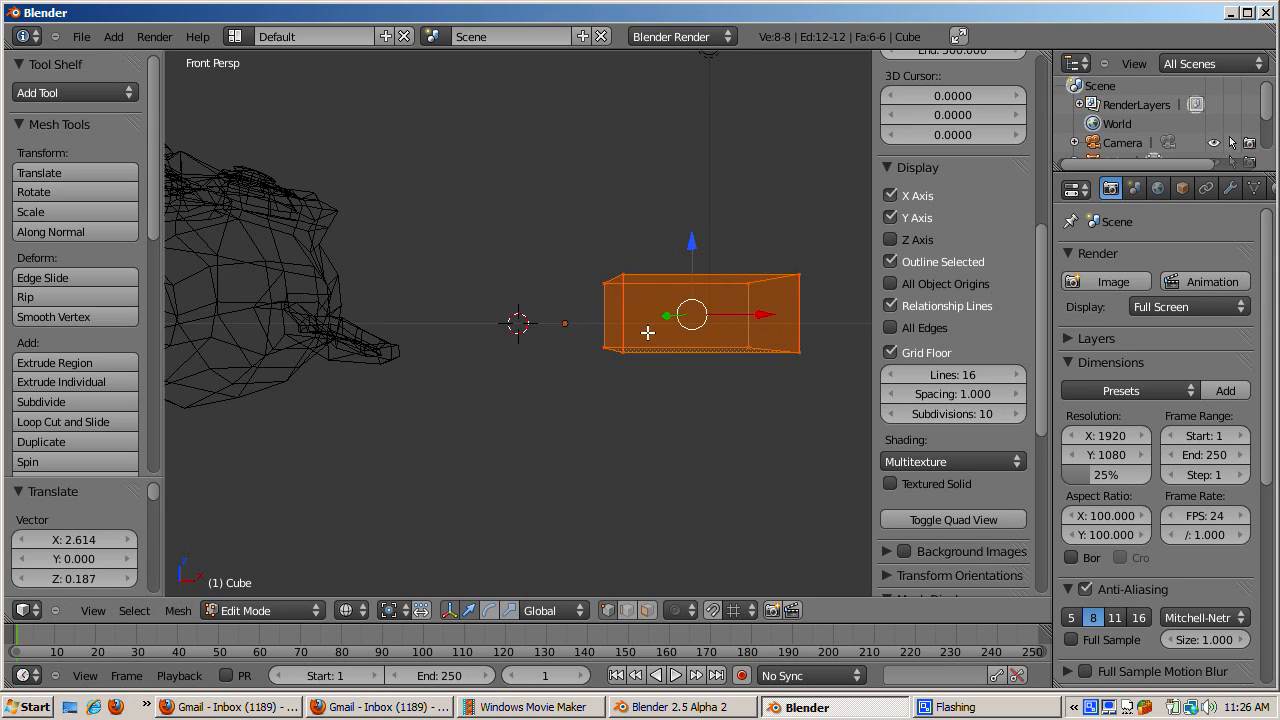
mouse_move(670, 333)
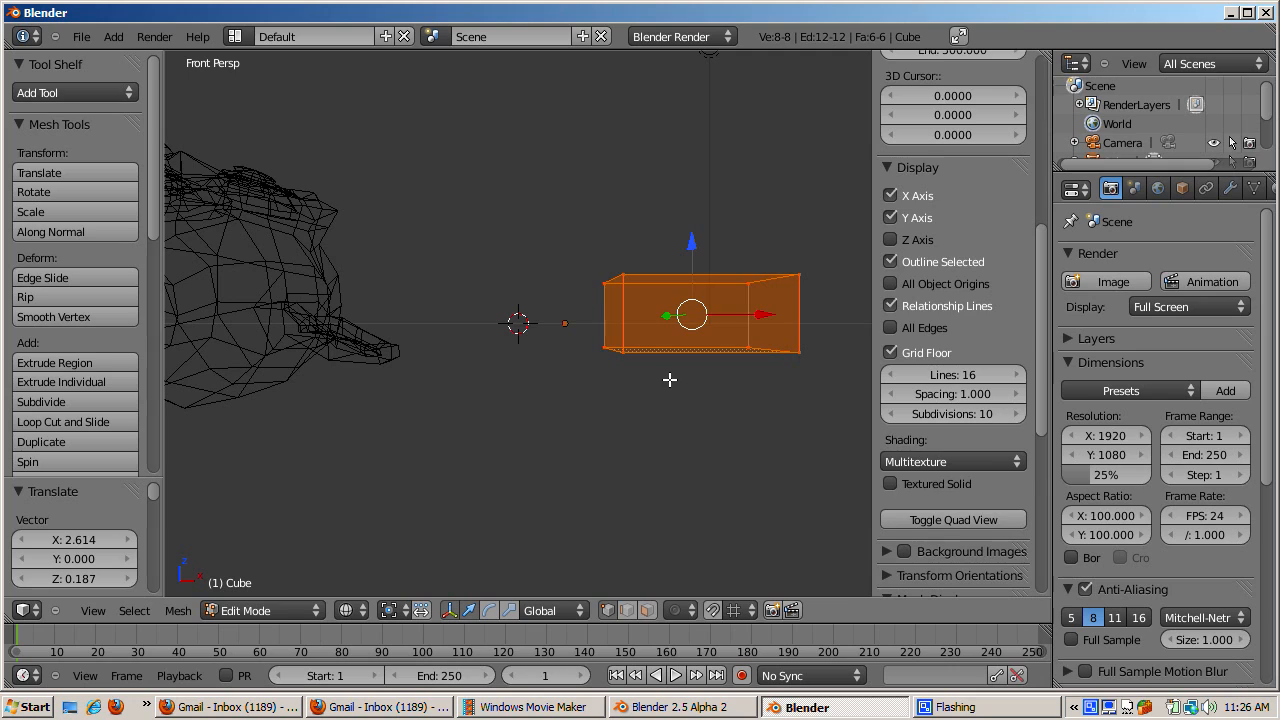
key("Tab")
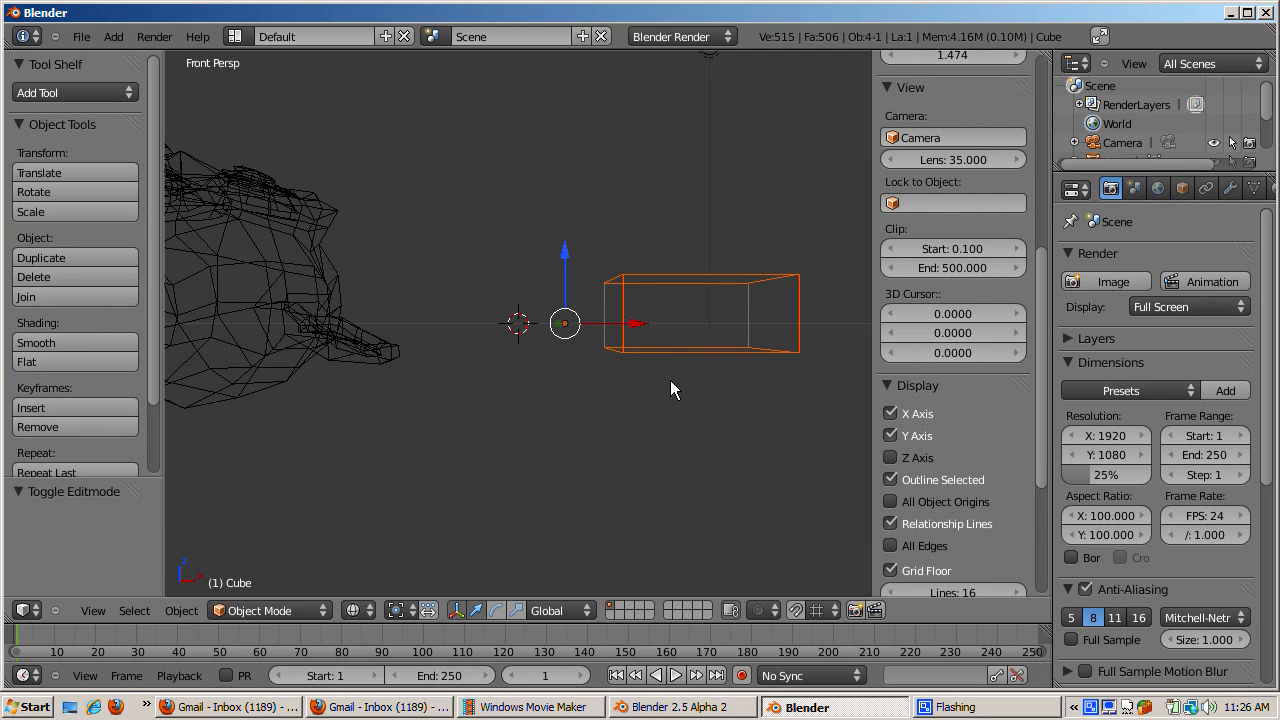
mouse_move(631, 411)
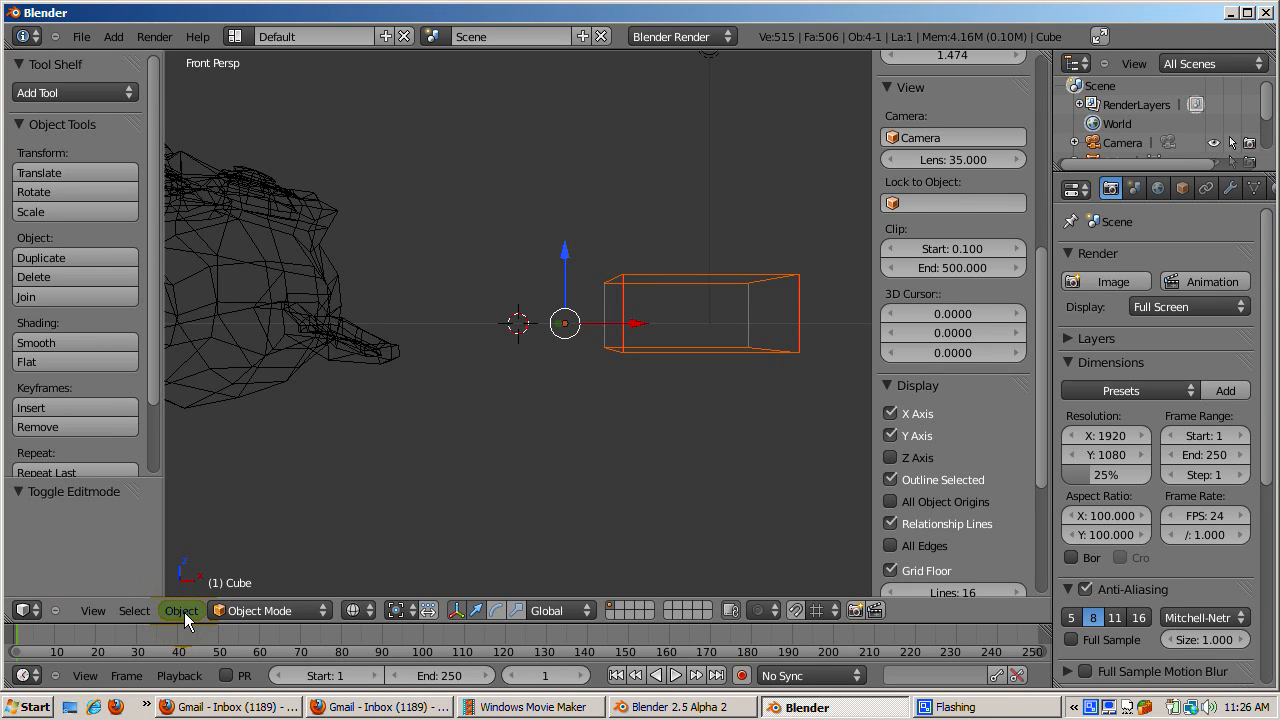
- Apply Origin to Geometry to the cube from the Object menu
left_click(181, 610)
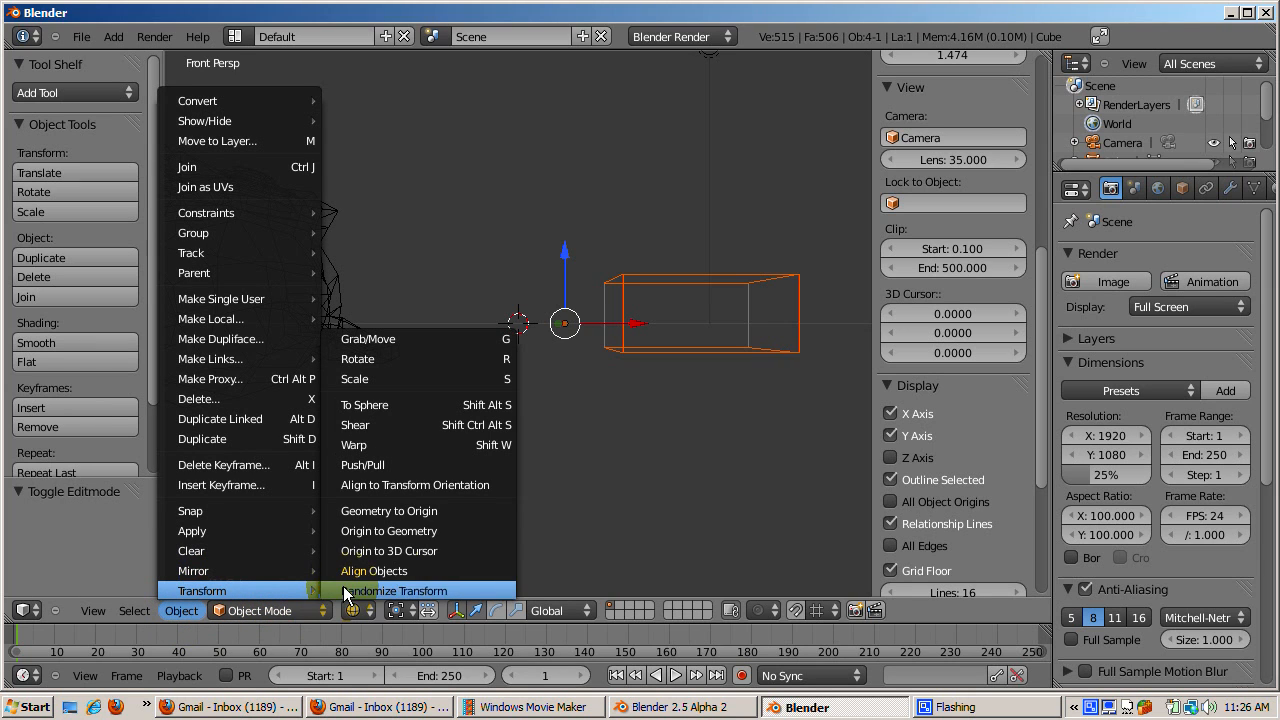
left_click(388, 530)
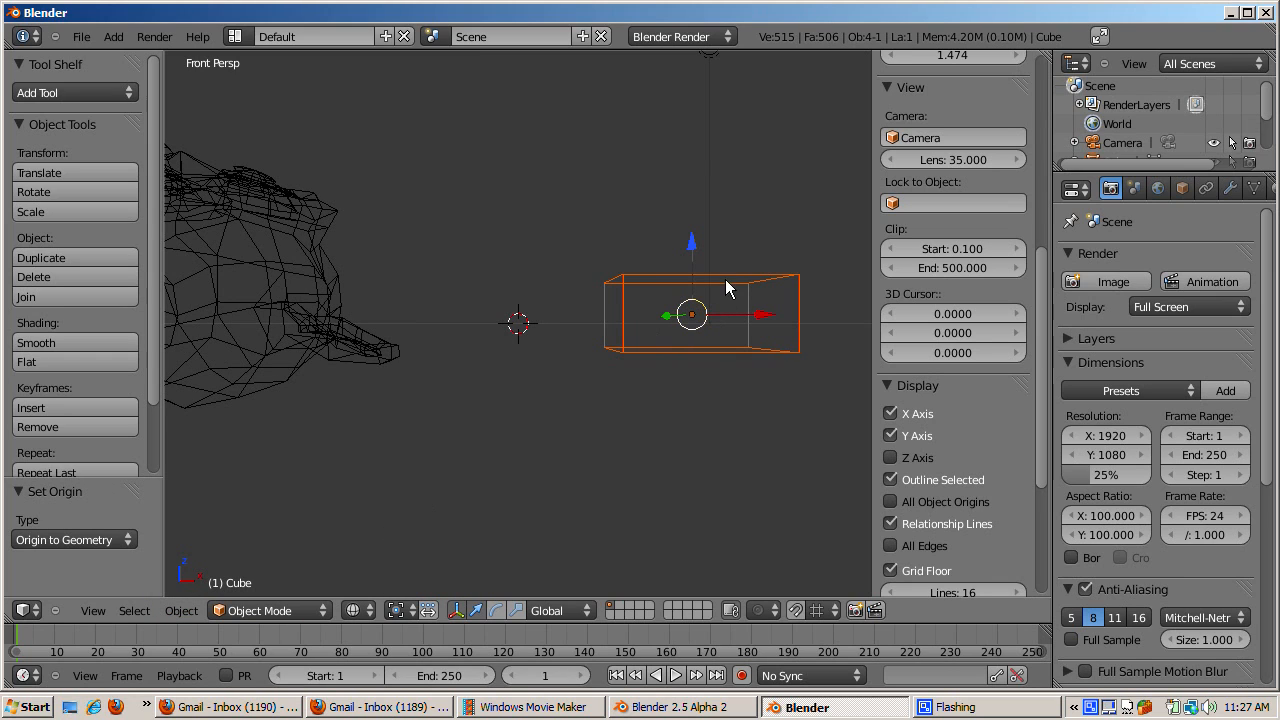
mouse_move(660, 328)
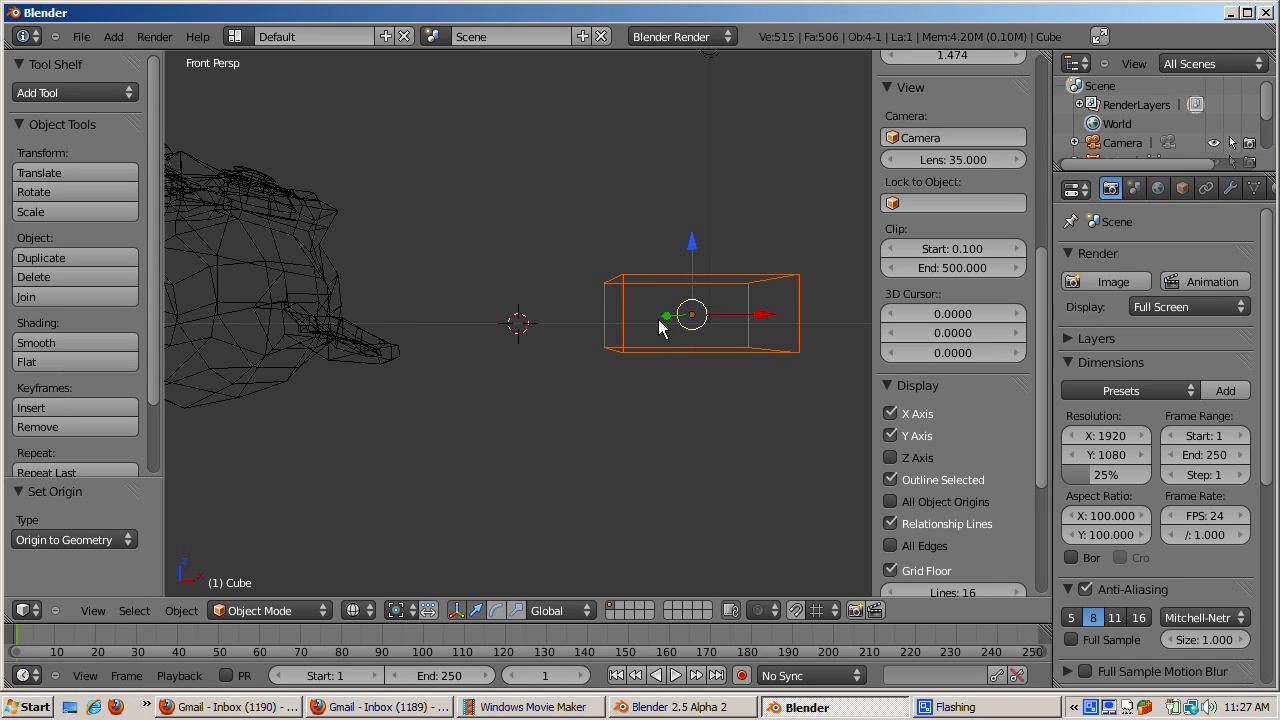
mouse_move(635, 413)
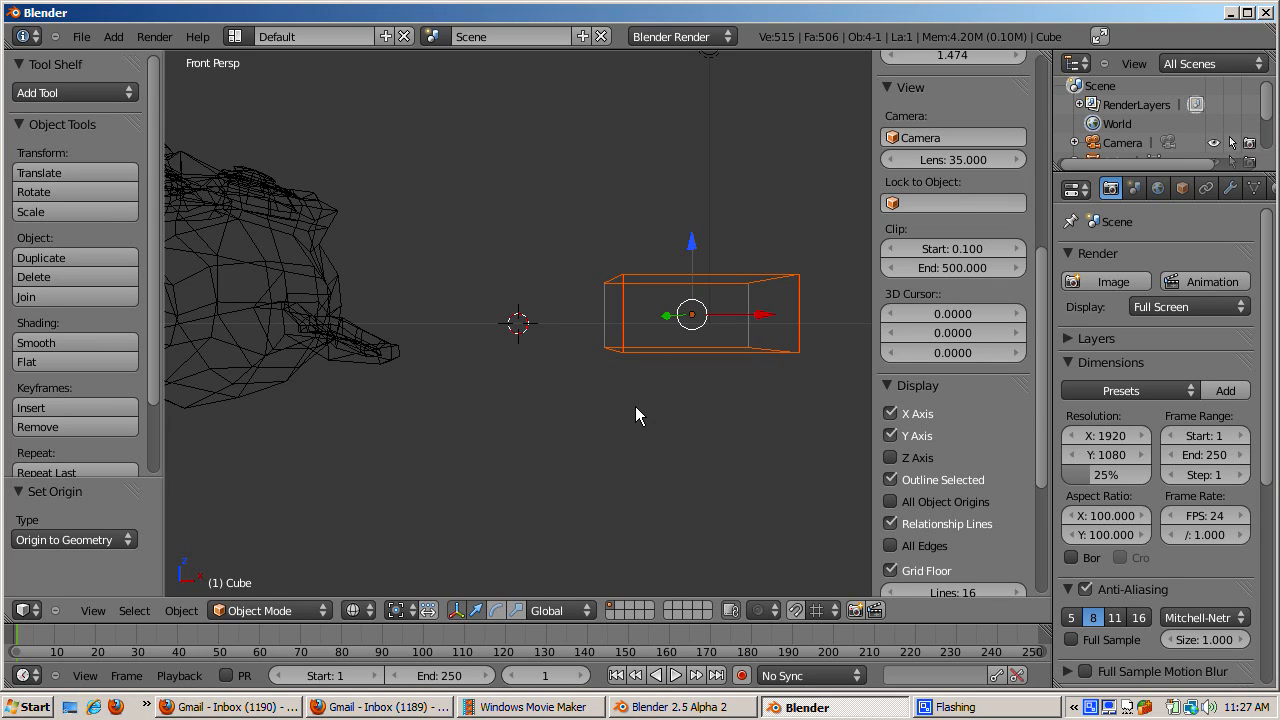
mouse_move(645, 432)
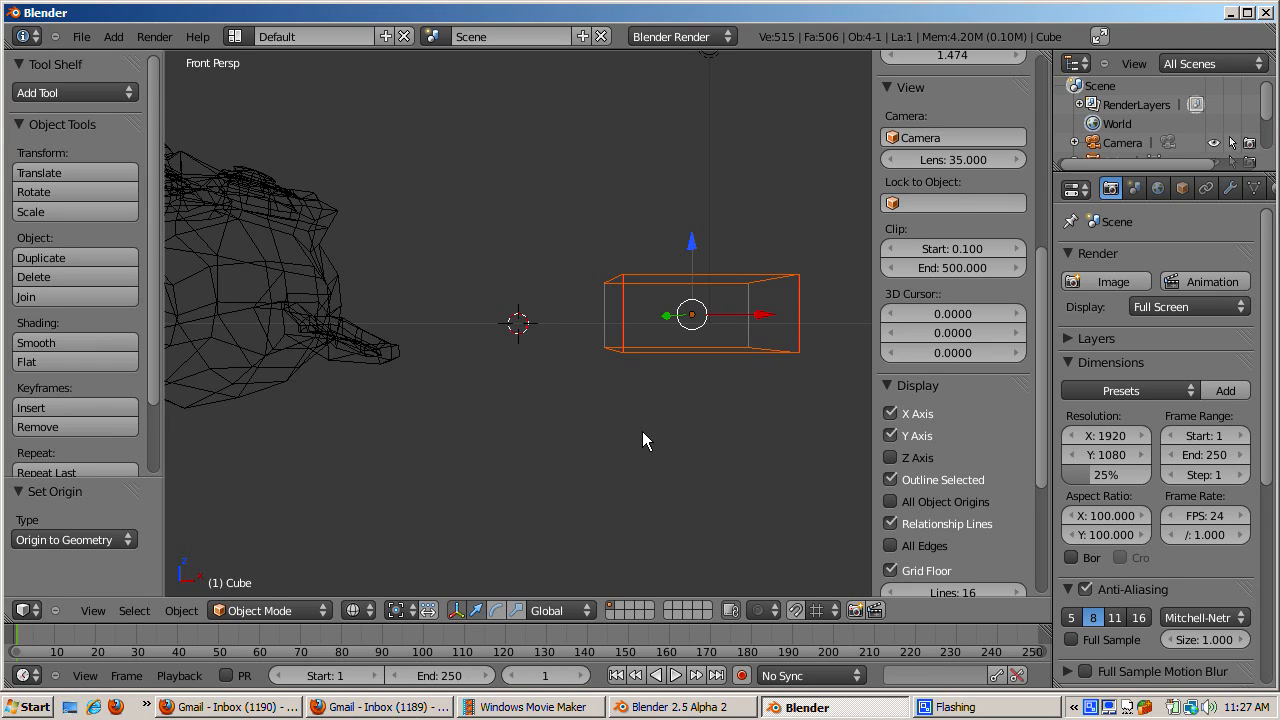
mouse_move(290, 225)
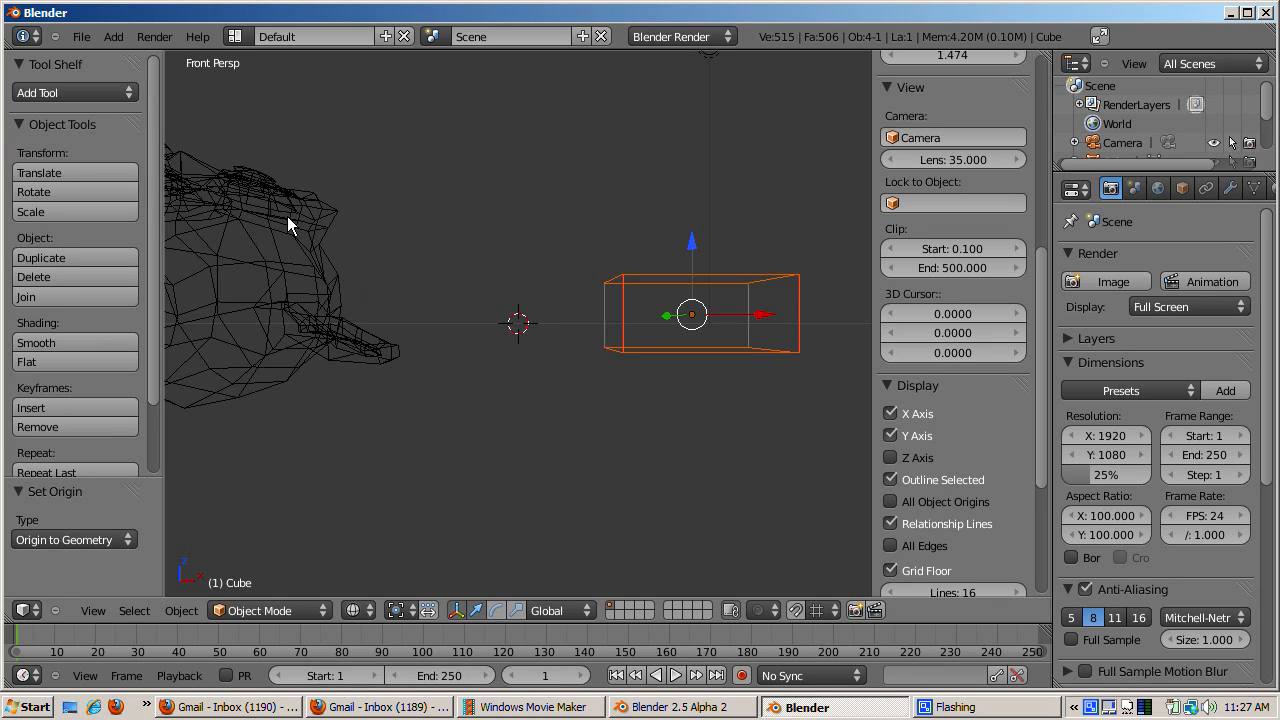
mouse_move(65, 93)
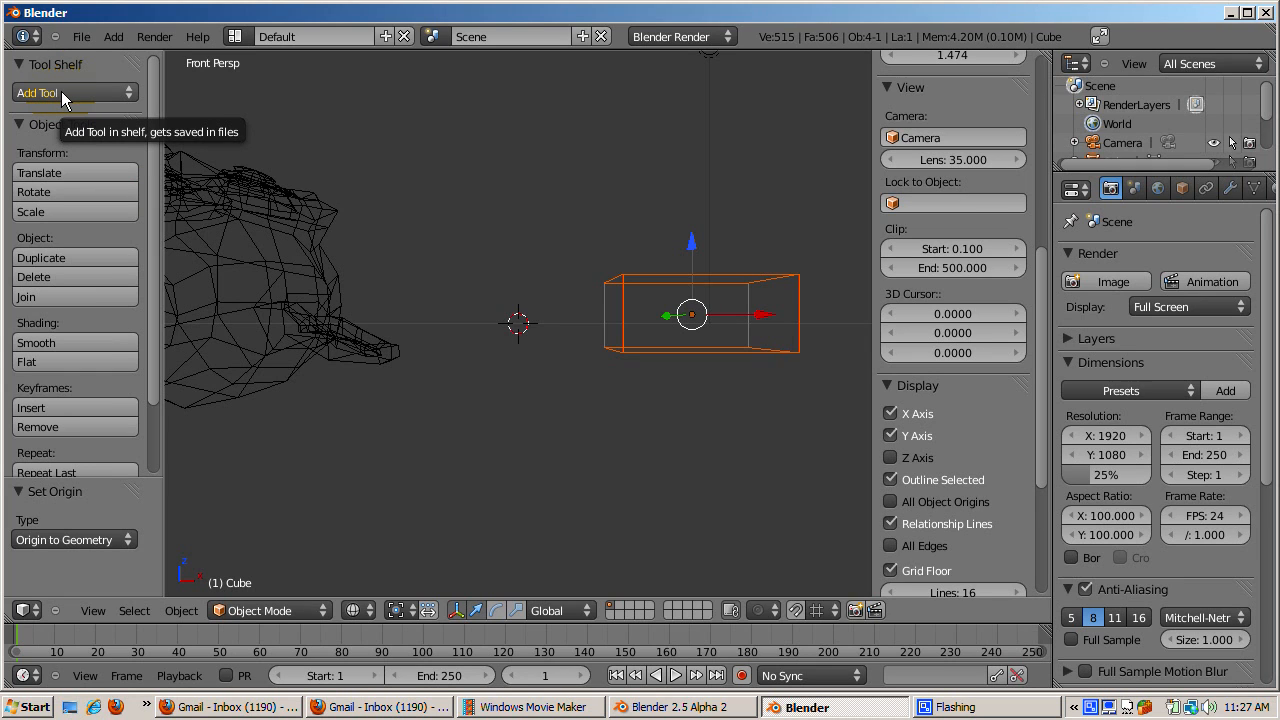
- Add a Set Origin button to the Tool Shelf and enter Edit Mode
left_click(65, 92)
type("Set Or")
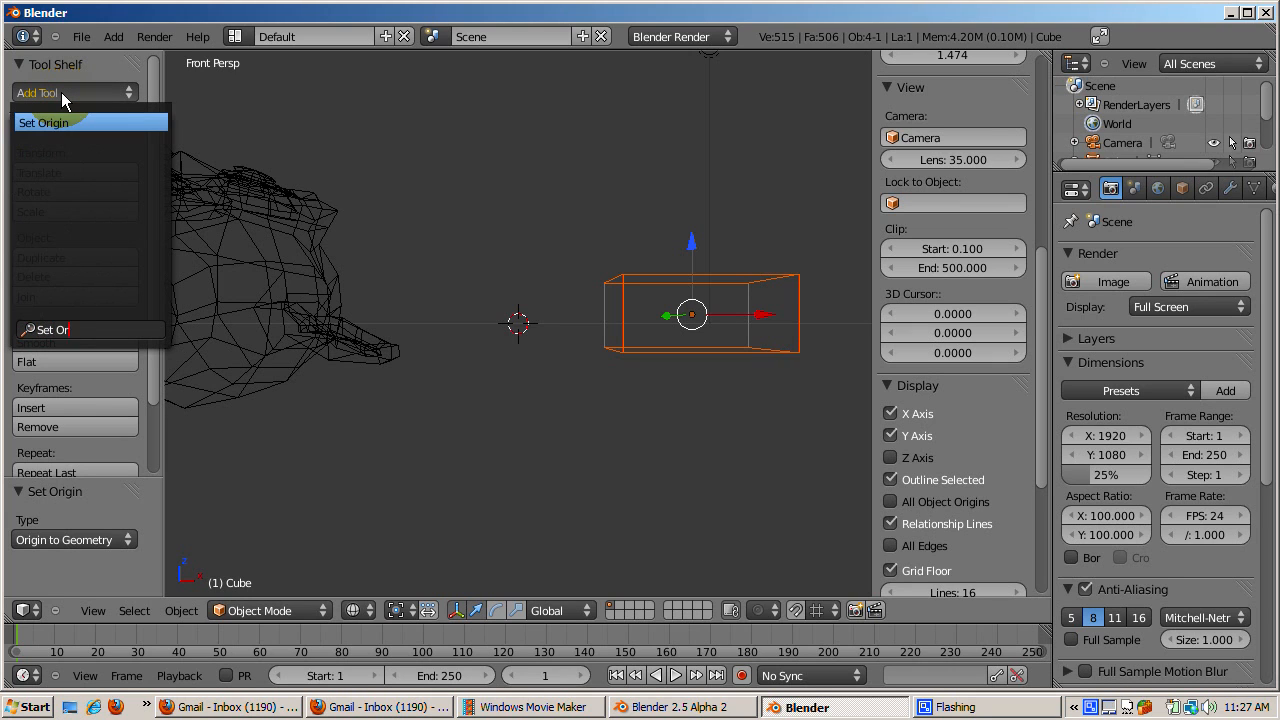
left_click(48, 122)
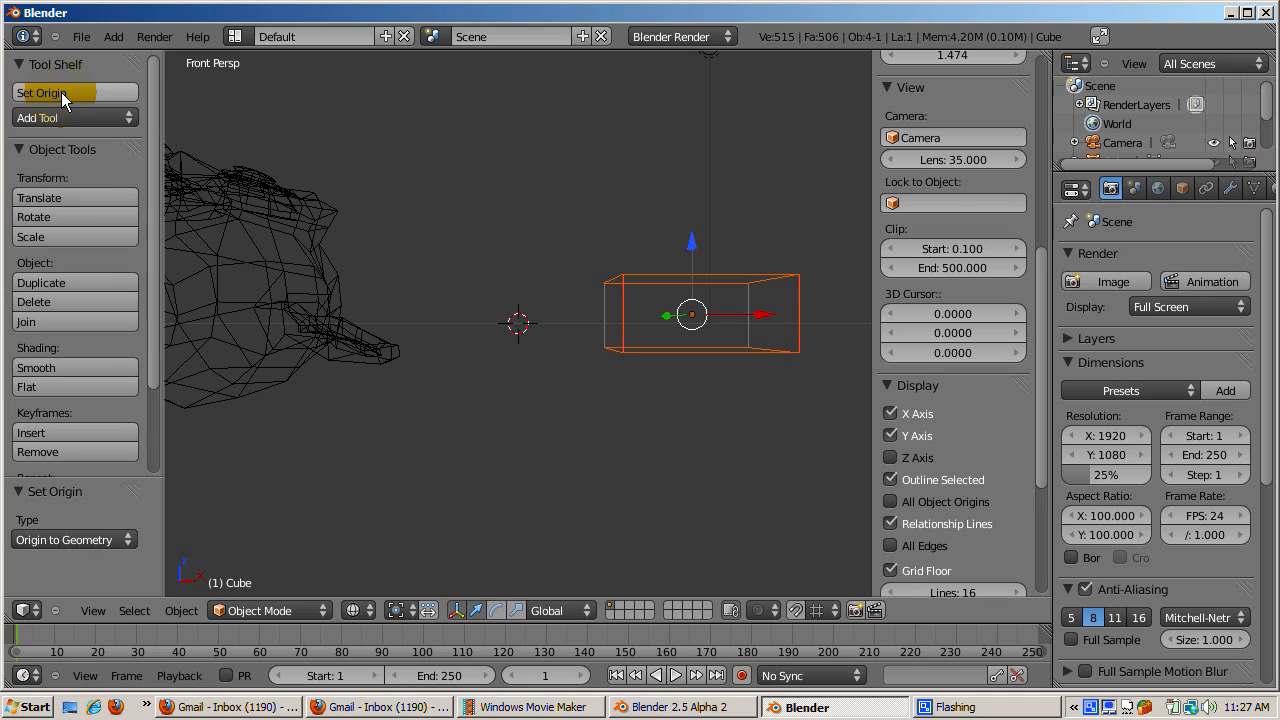
mouse_move(535, 205)
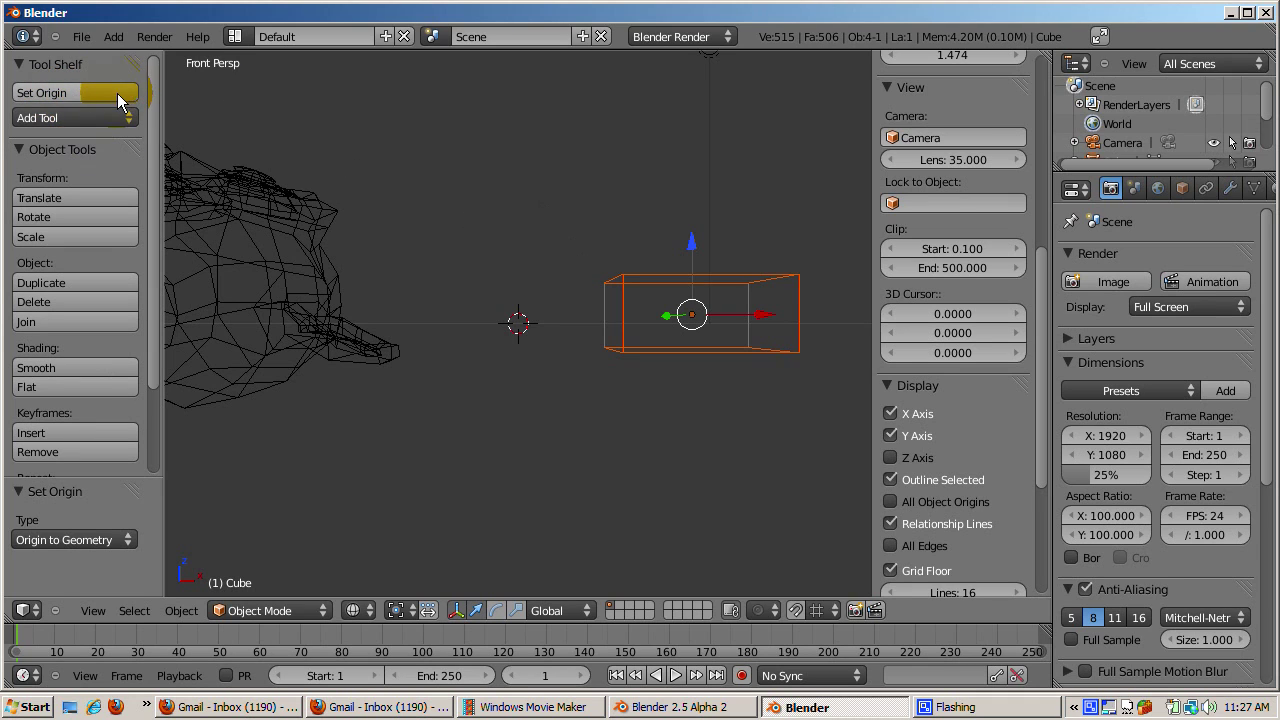
mouse_move(685, 410)
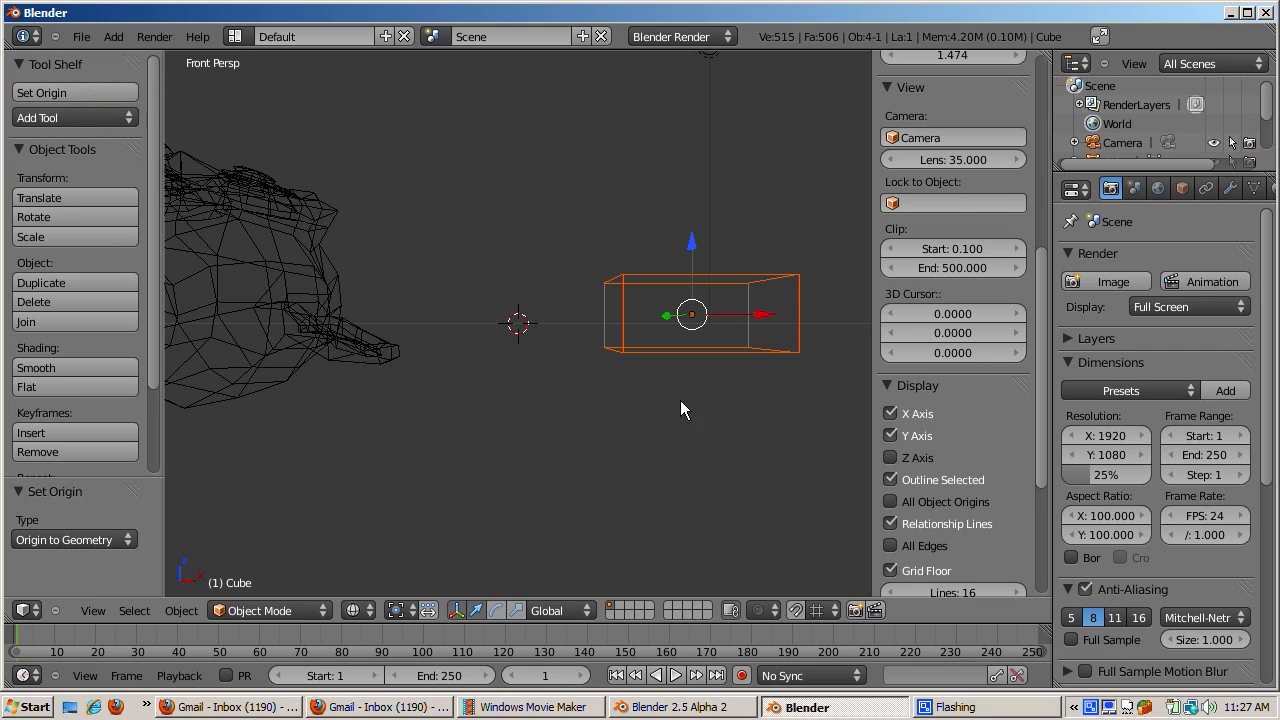
key("Tab")
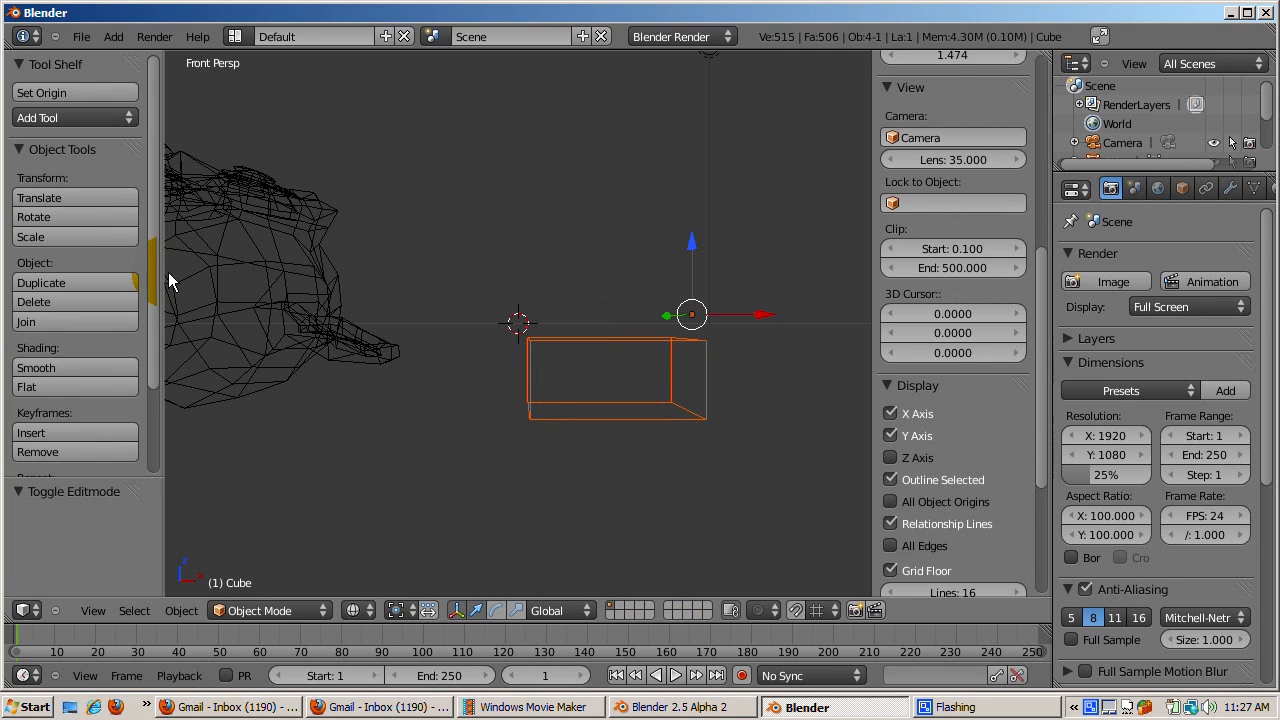
- Recentre the cube's origin with the Tool Shelf's Set Origin > Origin to Geometry
left_click(42, 92)
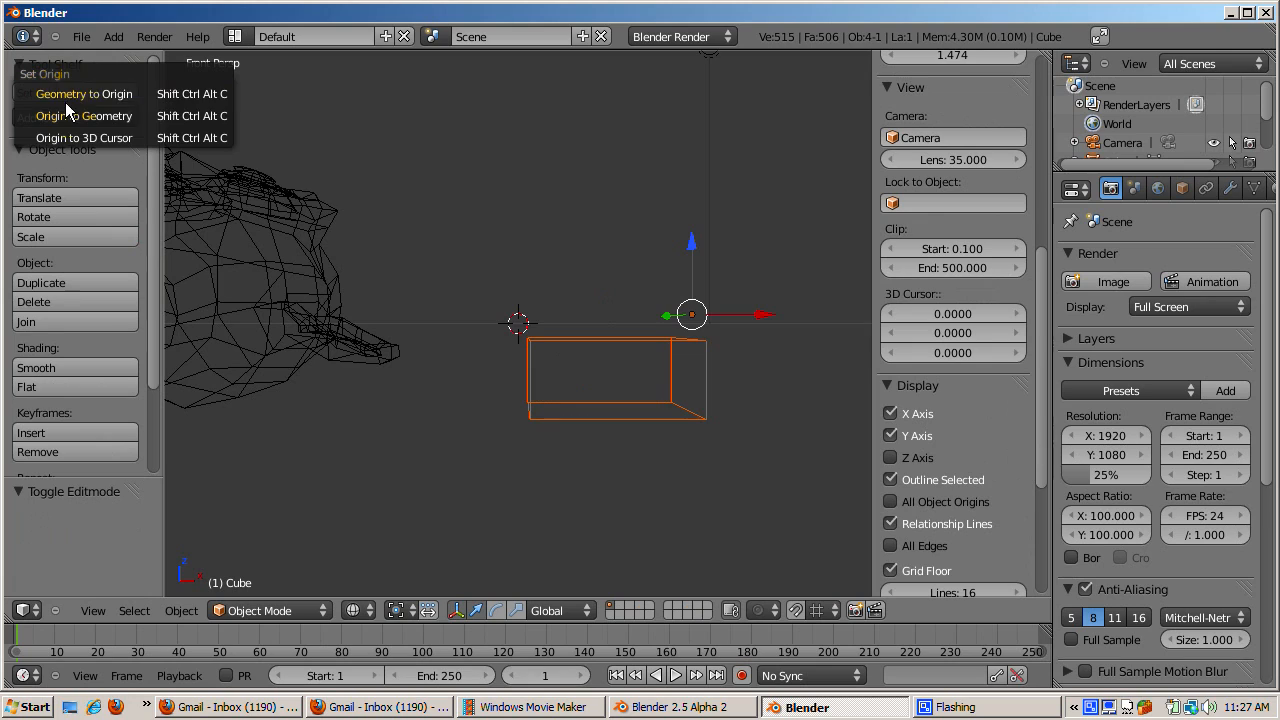
left_click(84, 116)
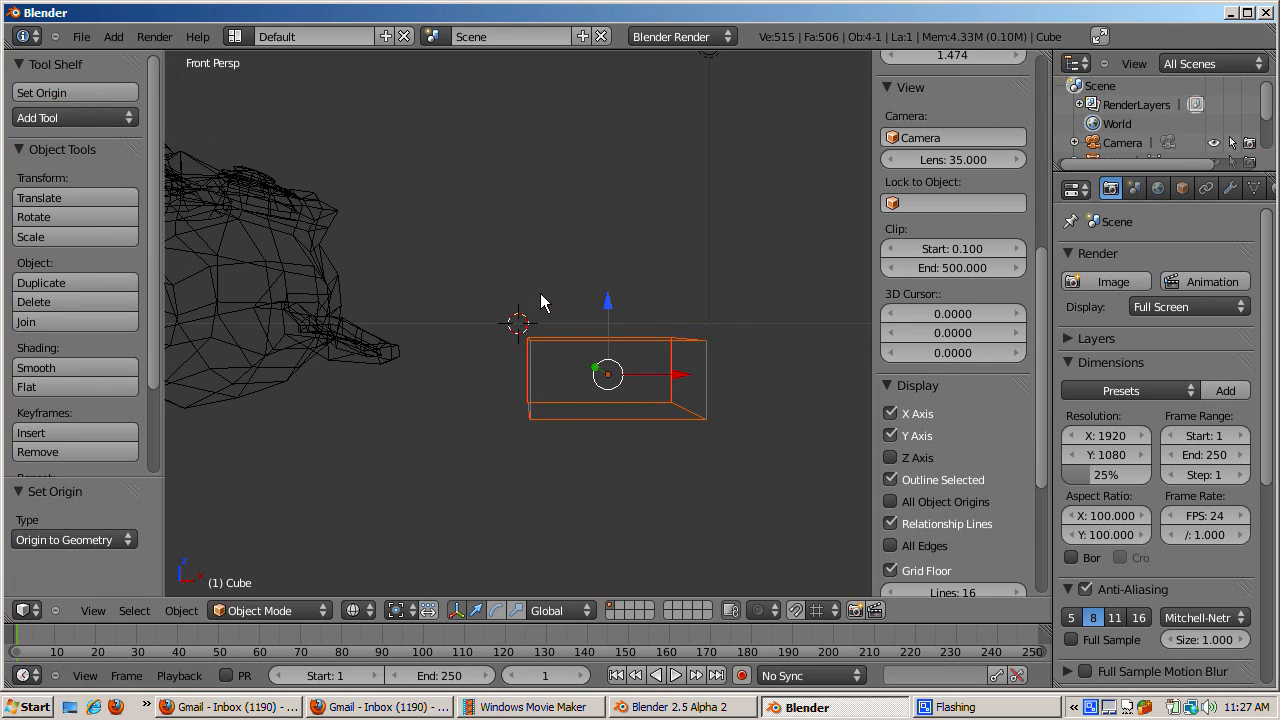